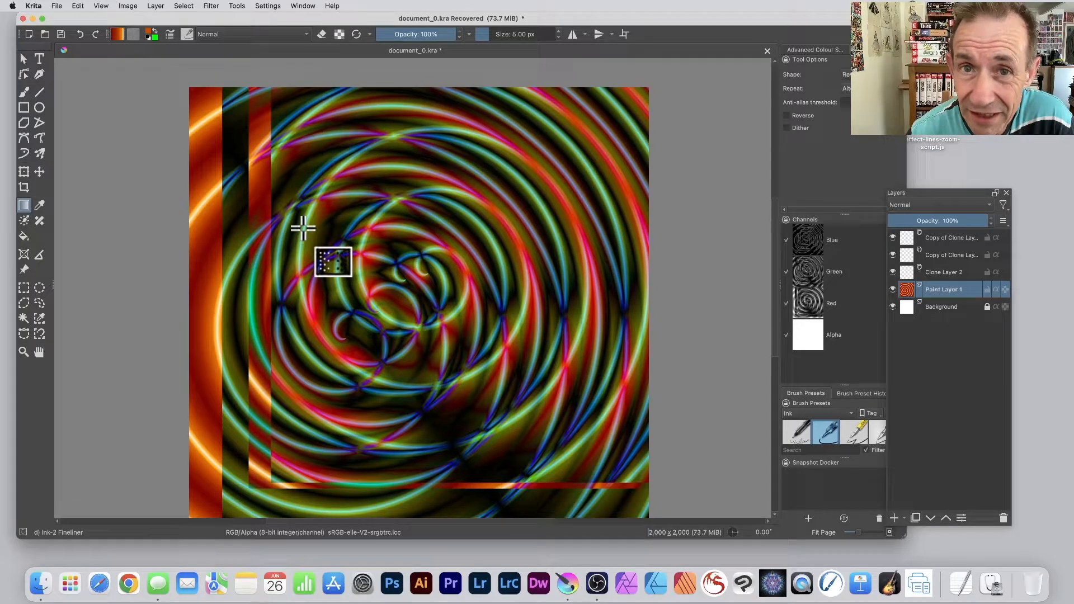
Add a new empty Paint Layer 1 above the background via the Layer menu
{"action": "left_click", "coordinate": [156, 6]}
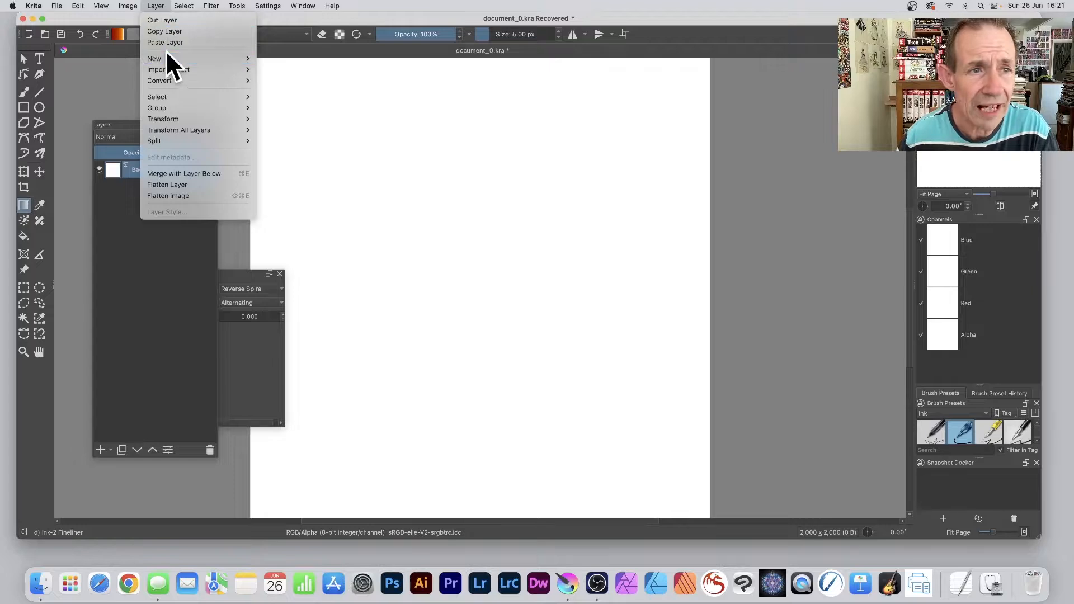
{"action": "mouse_move", "coordinate": [162, 61]}
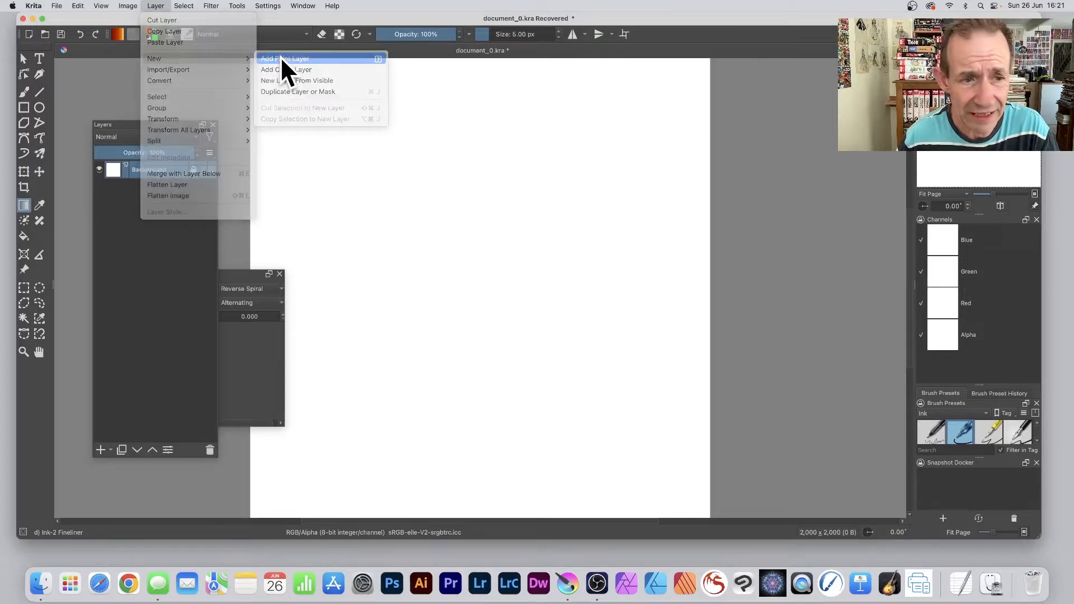
{"action": "left_click", "coordinate": [295, 59]}
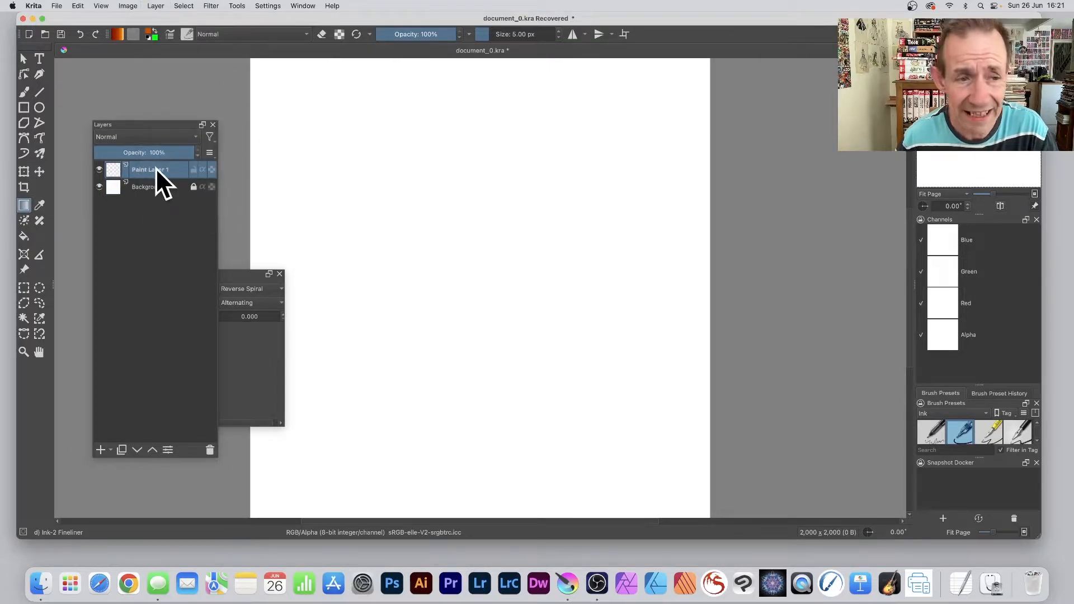
{"action": "mouse_move", "coordinate": [192, 184]}
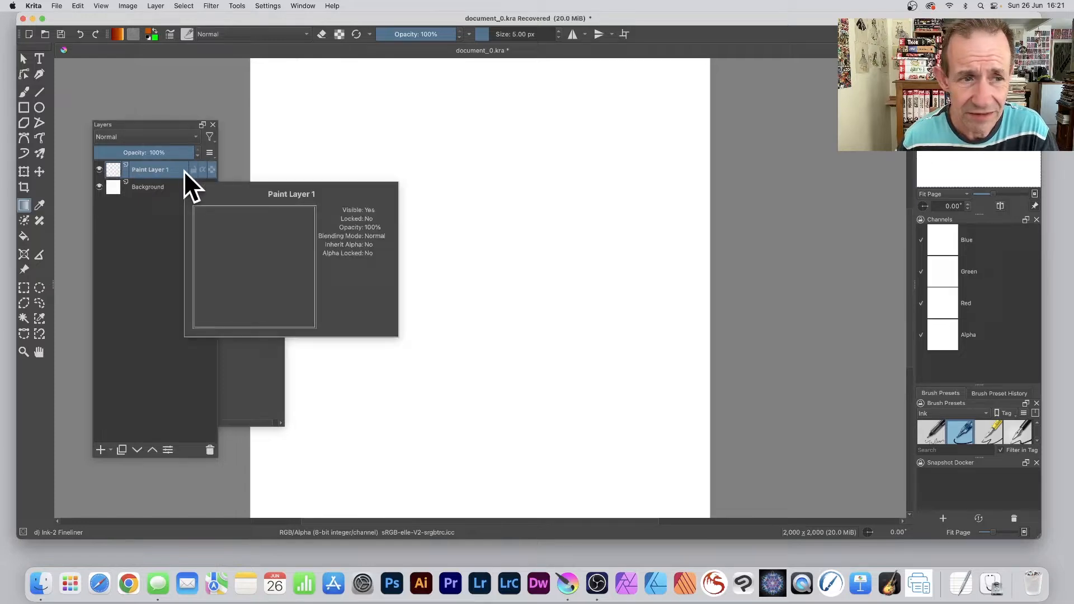
Add Clone Layer 2 copying Paint Layer 1 from the layer's context menu
{"action": "right_click", "coordinate": [152, 170]}
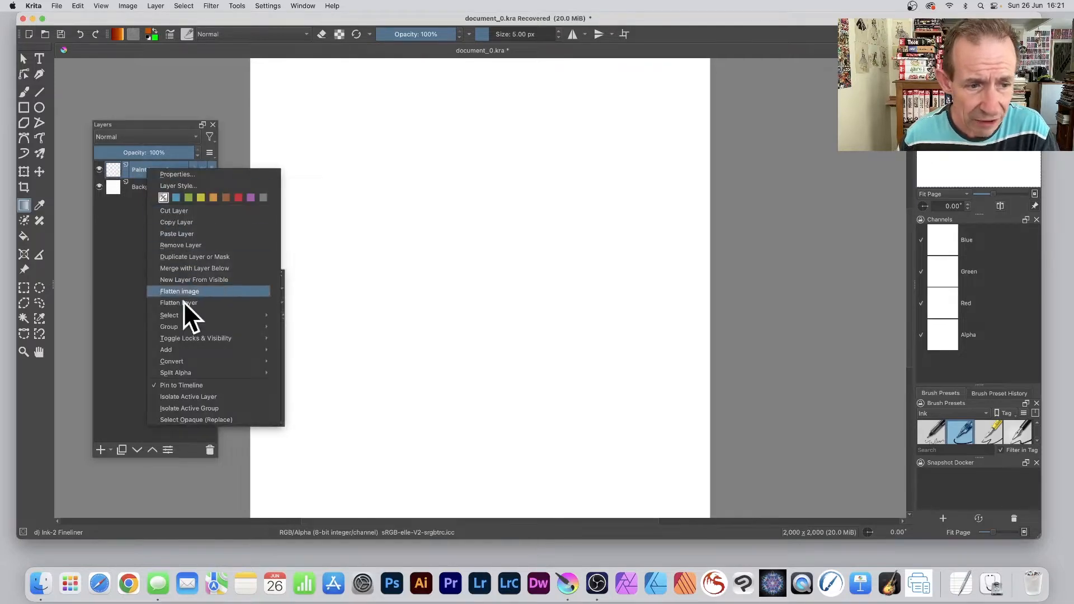
{"action": "mouse_move", "coordinate": [165, 349]}
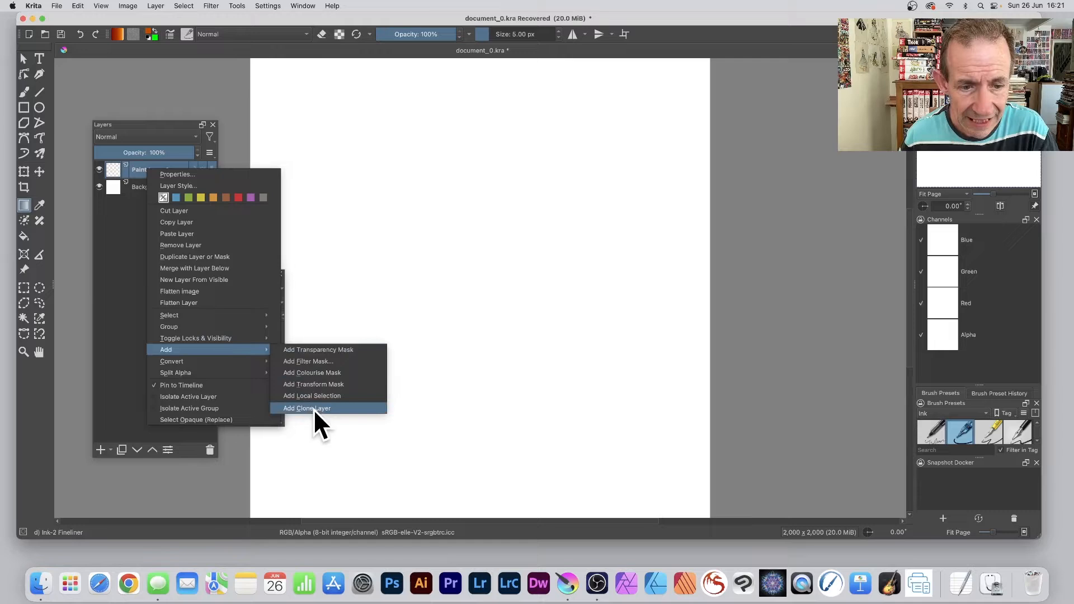
{"action": "mouse_move", "coordinate": [335, 424]}
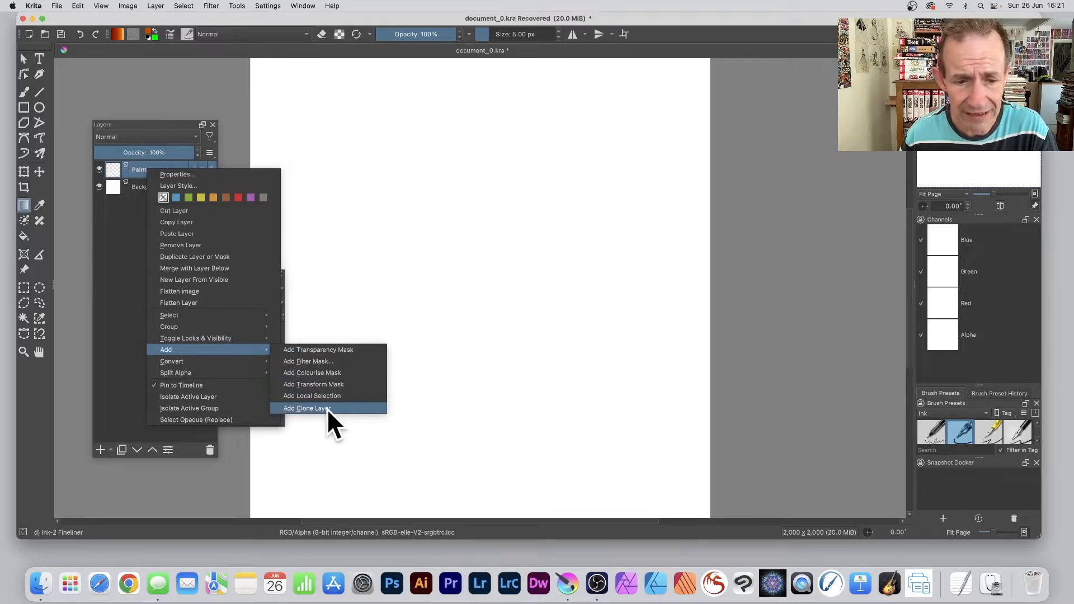
{"action": "left_click", "coordinate": [309, 407]}
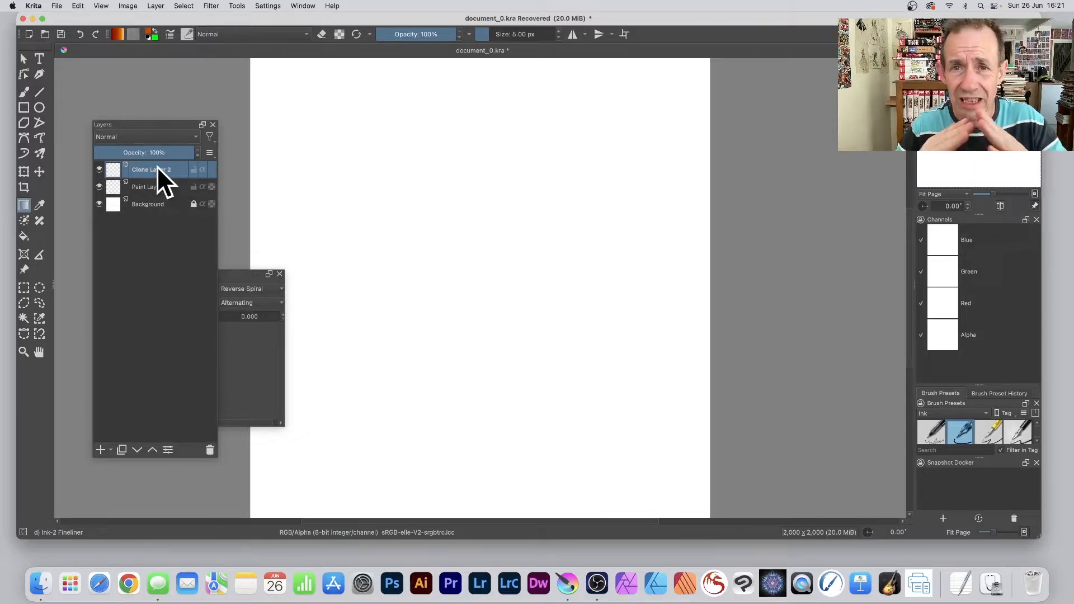
{"action": "mouse_move", "coordinate": [155, 170]}
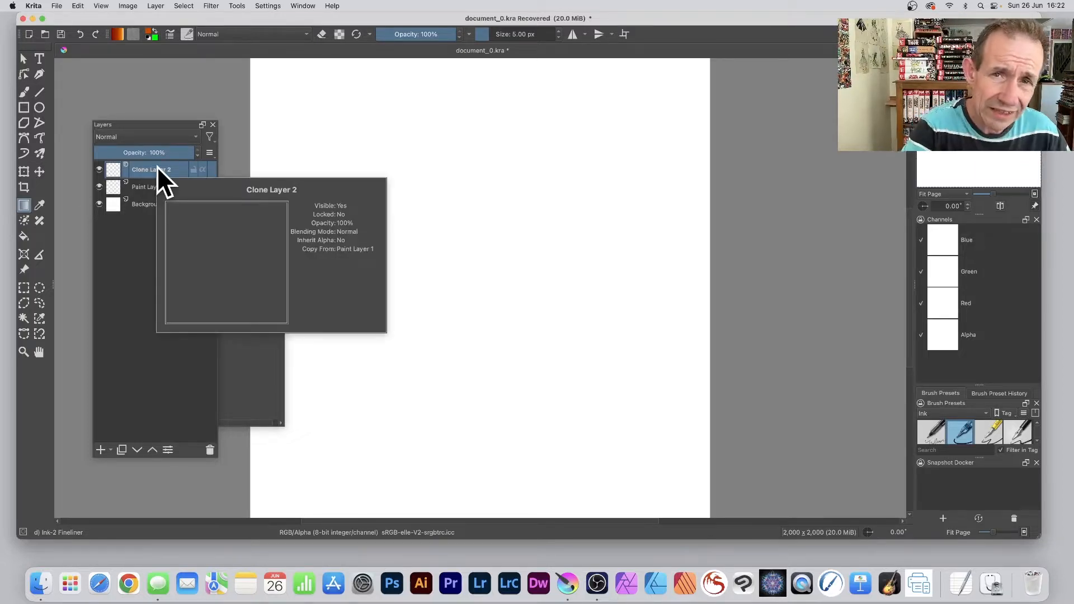
{"action": "mouse_move", "coordinate": [185, 167]}
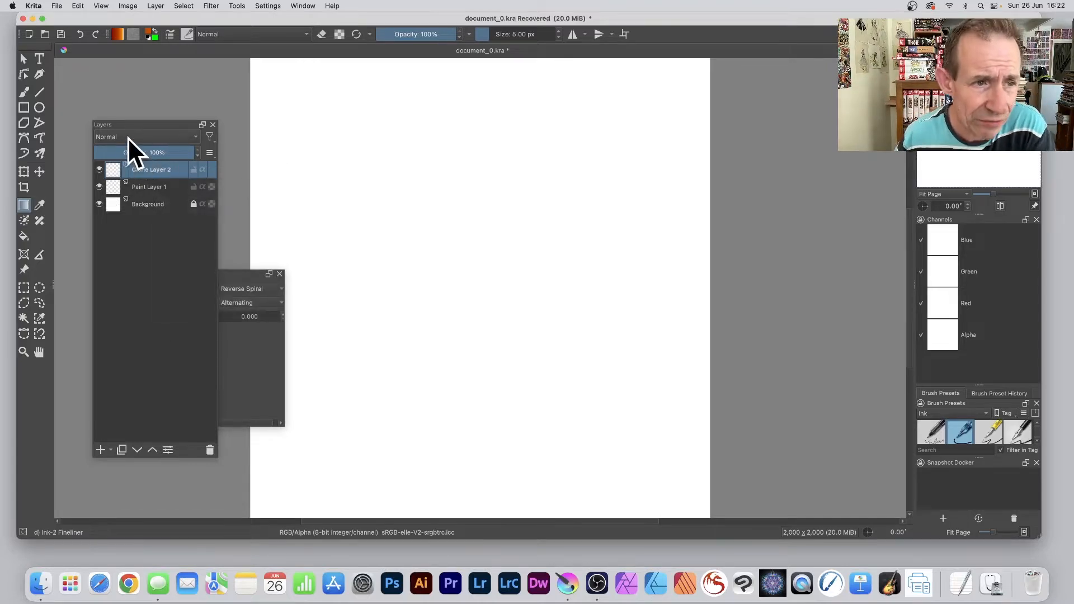
Set Clone Layer 2's blending mode to Difference (under Negative)
{"action": "left_click", "coordinate": [140, 136]}
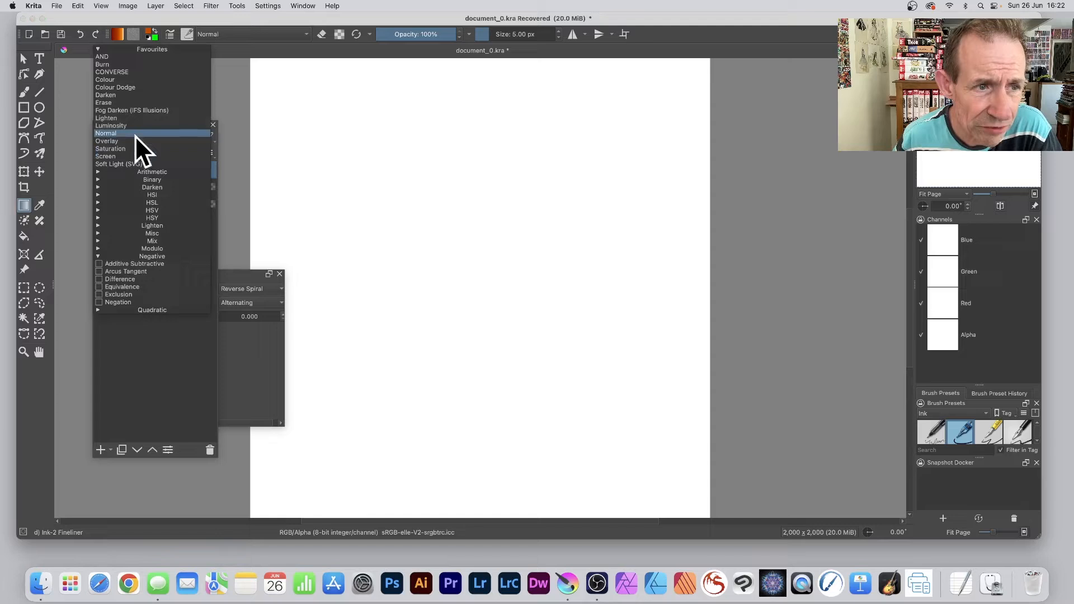
{"action": "mouse_move", "coordinate": [134, 162]}
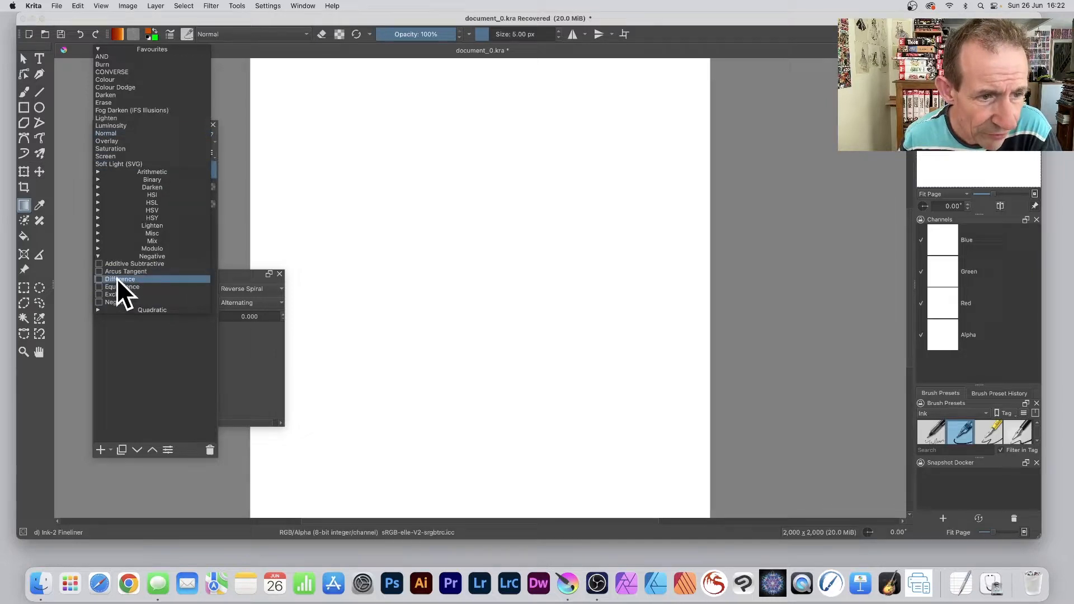
{"action": "left_click", "coordinate": [118, 278]}
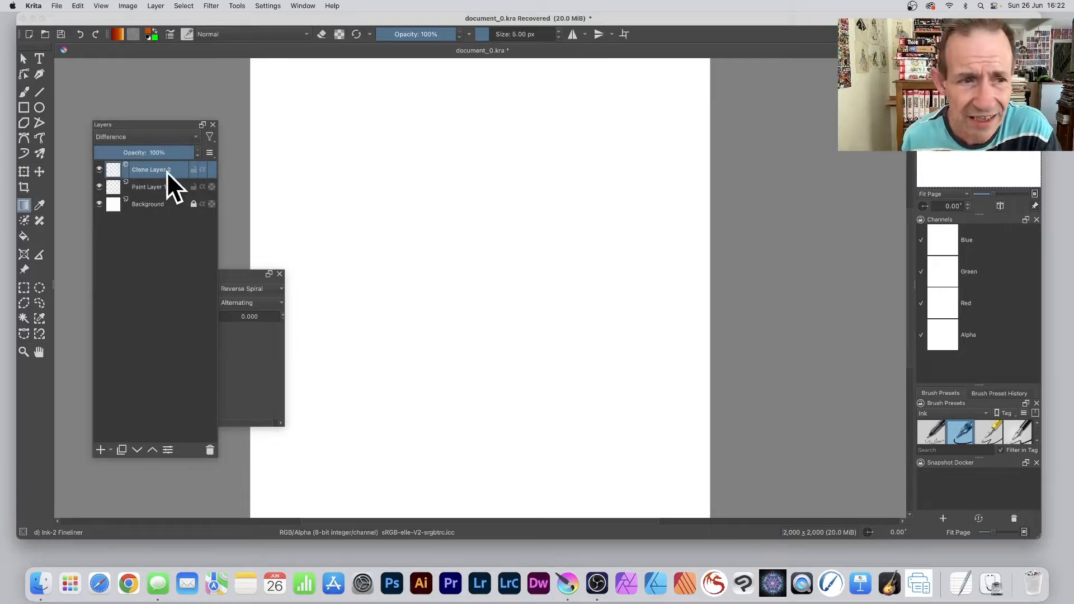
Duplicate Clone Layer 2, then duplicate that copy, giving two Difference clone copies above it
{"action": "right_click", "coordinate": [151, 170]}
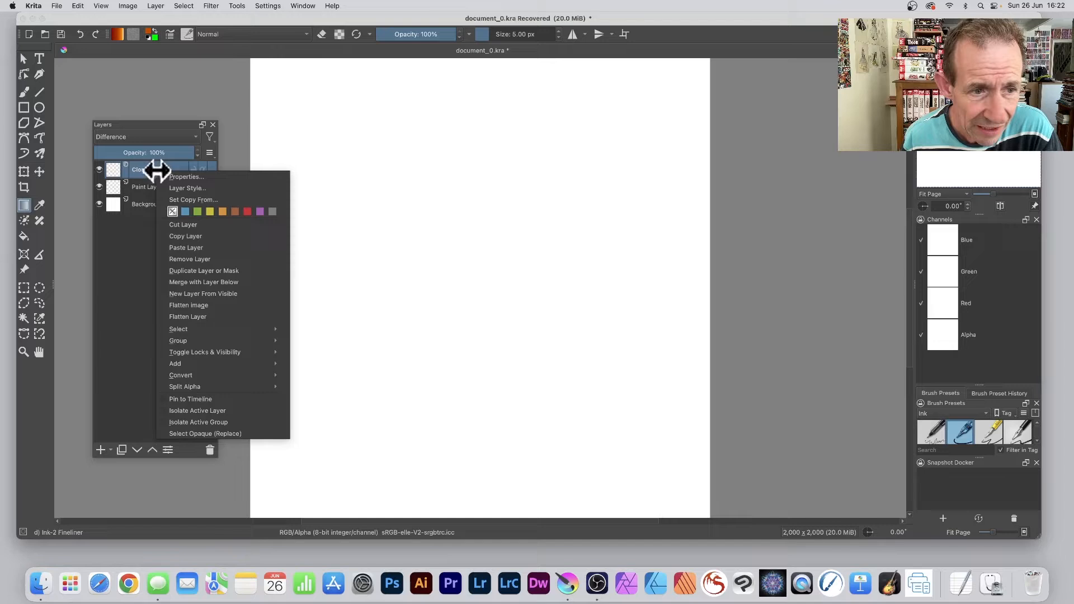
{"action": "left_click", "coordinate": [203, 271]}
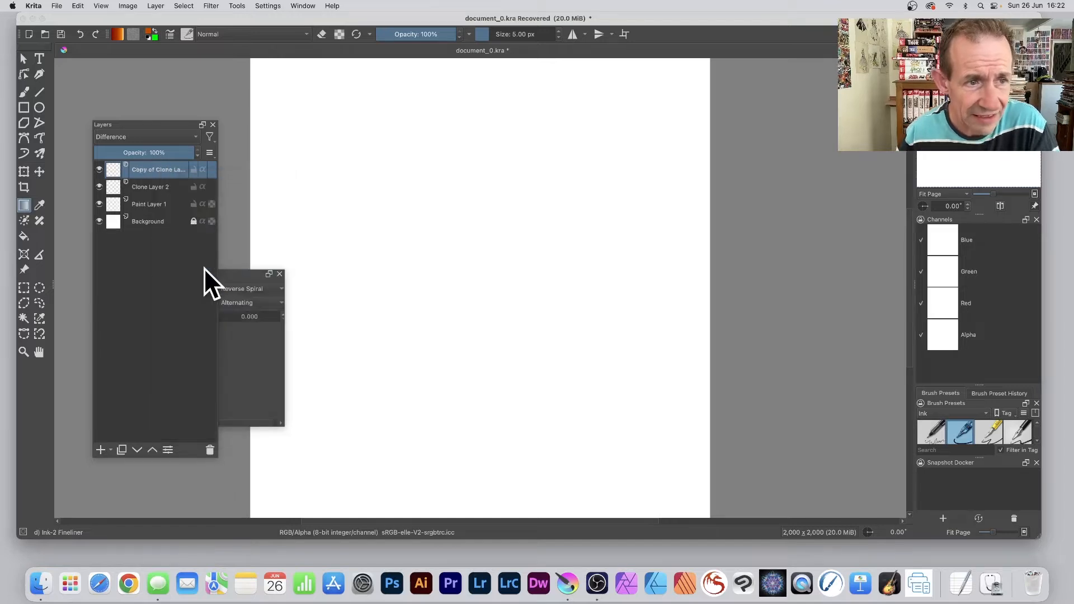
{"action": "mouse_move", "coordinate": [162, 179]}
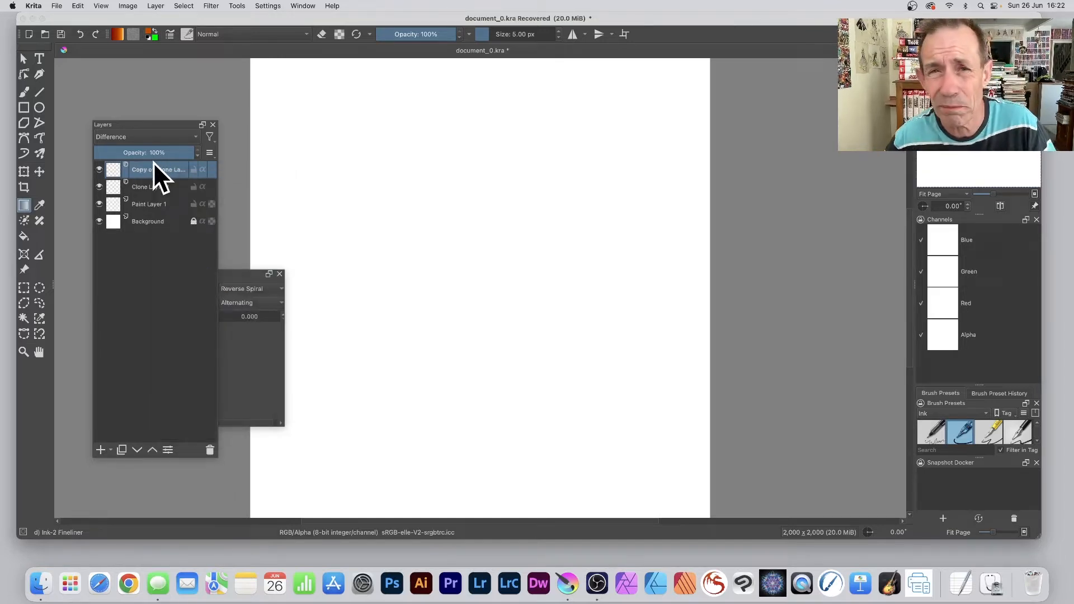
{"action": "right_click", "coordinate": [159, 170]}
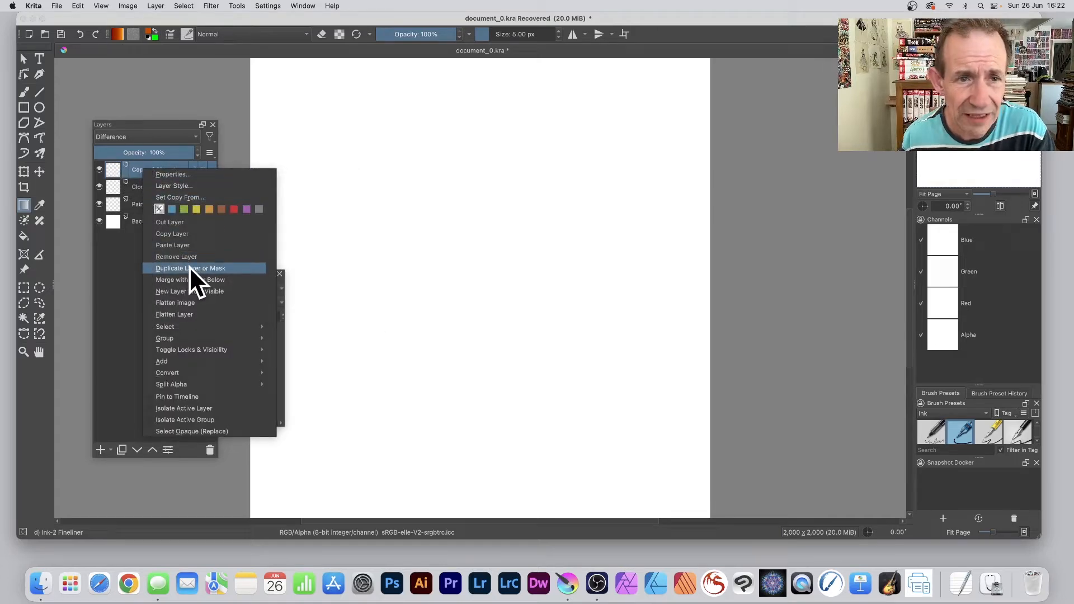
{"action": "left_click", "coordinate": [191, 269]}
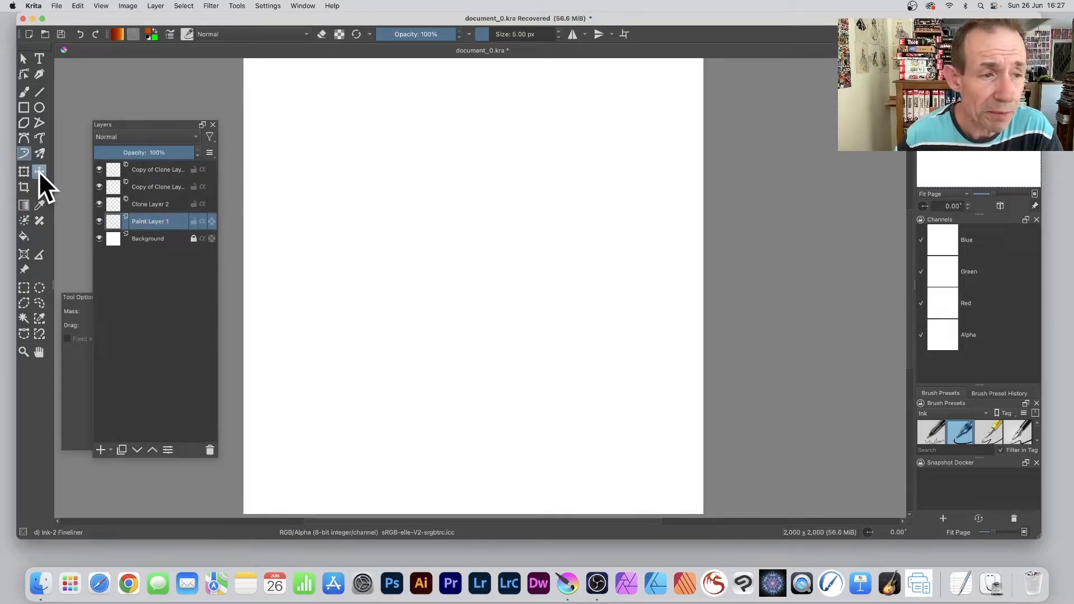
With the Move tool, select the top clone copy to offset it from the others
{"action": "left_click", "coordinate": [150, 203]}
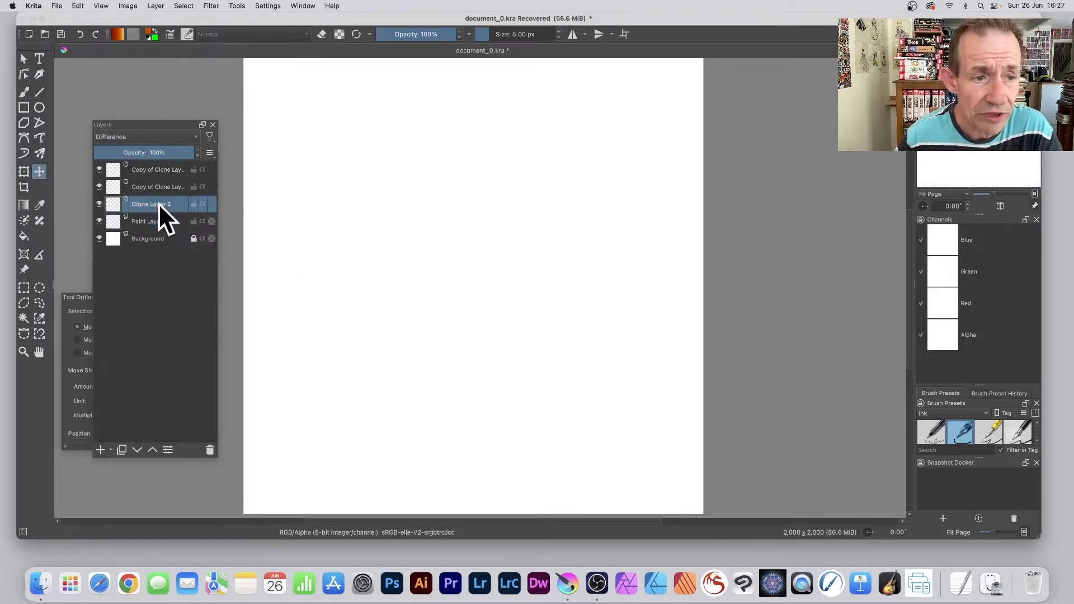
{"action": "mouse_move", "coordinate": [449, 248]}
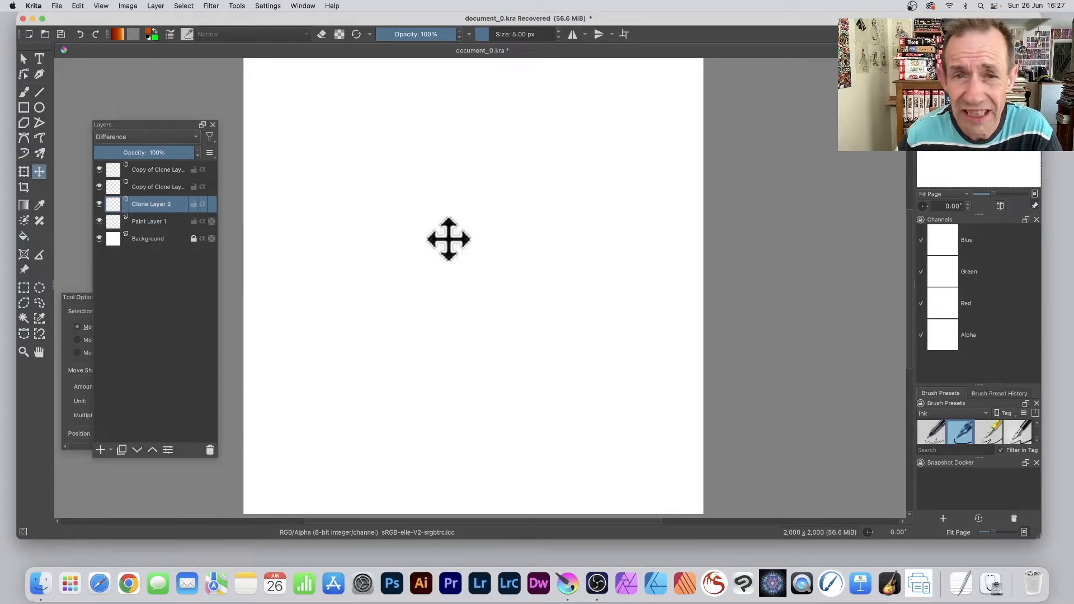
{"action": "mouse_move", "coordinate": [416, 257]}
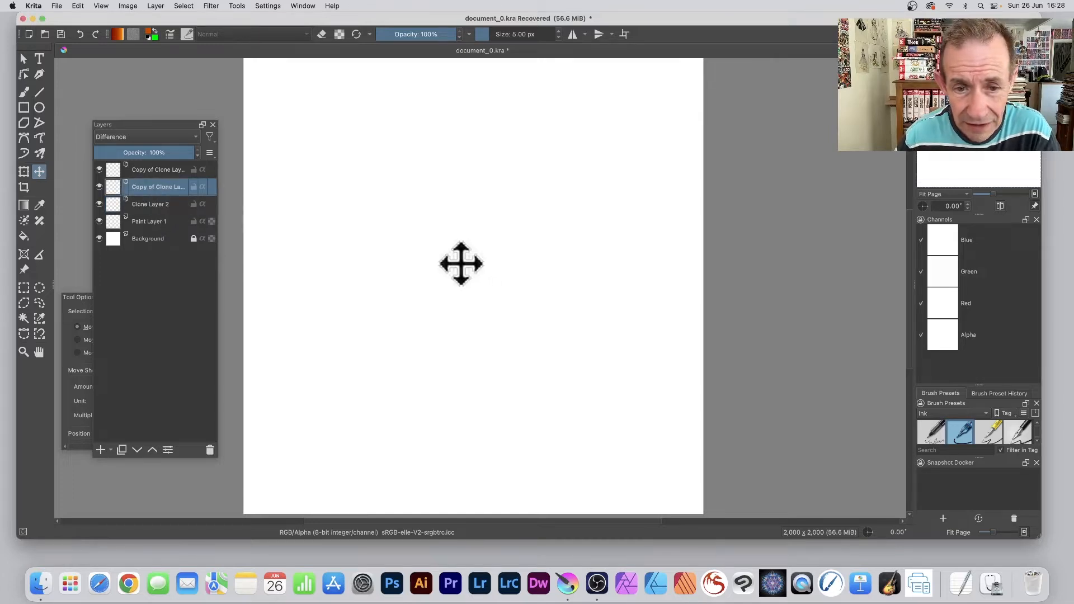
{"action": "mouse_move", "coordinate": [167, 181]}
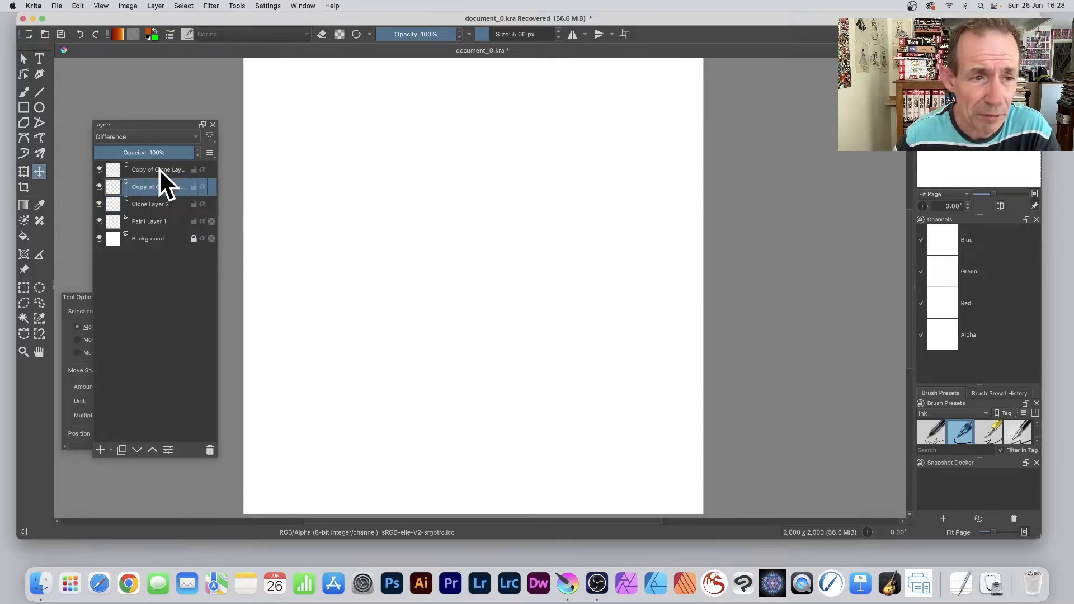
{"action": "left_click", "coordinate": [159, 170]}
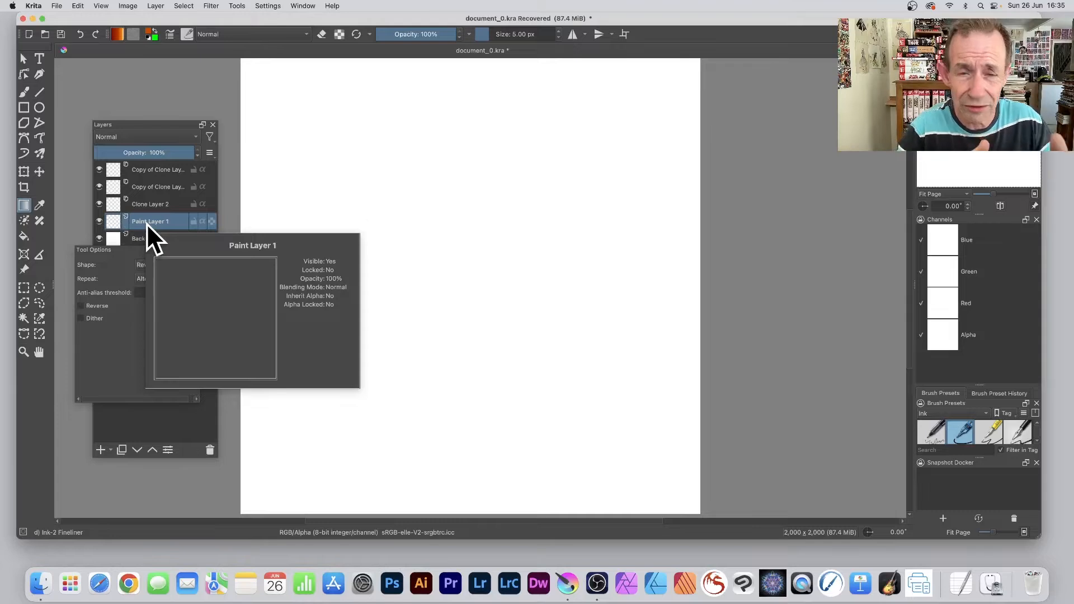
{"action": "mouse_move", "coordinate": [195, 346]}
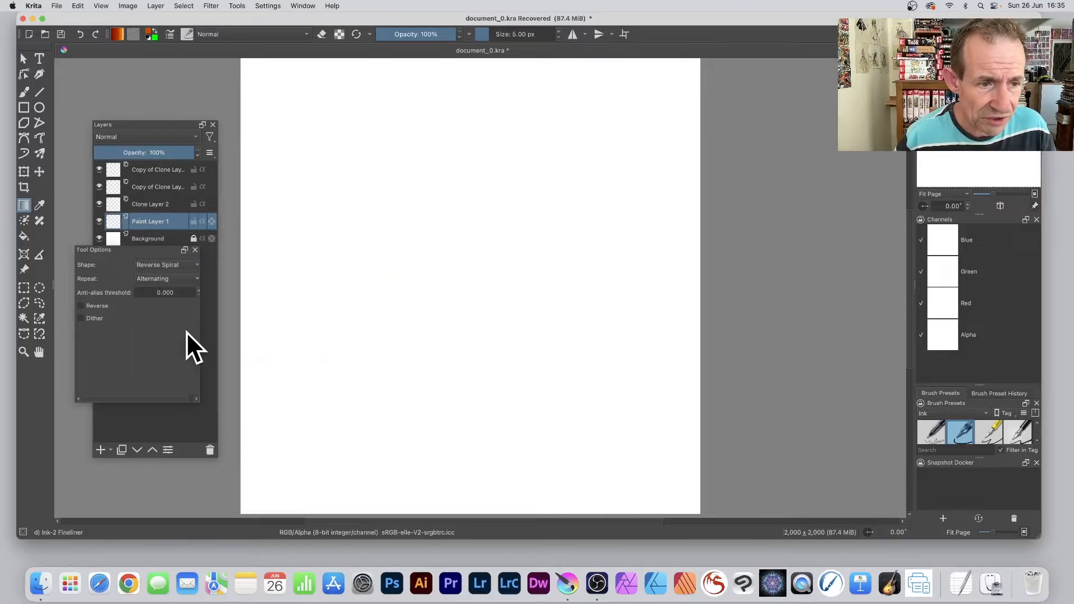
{"action": "mouse_move", "coordinate": [25, 208]}
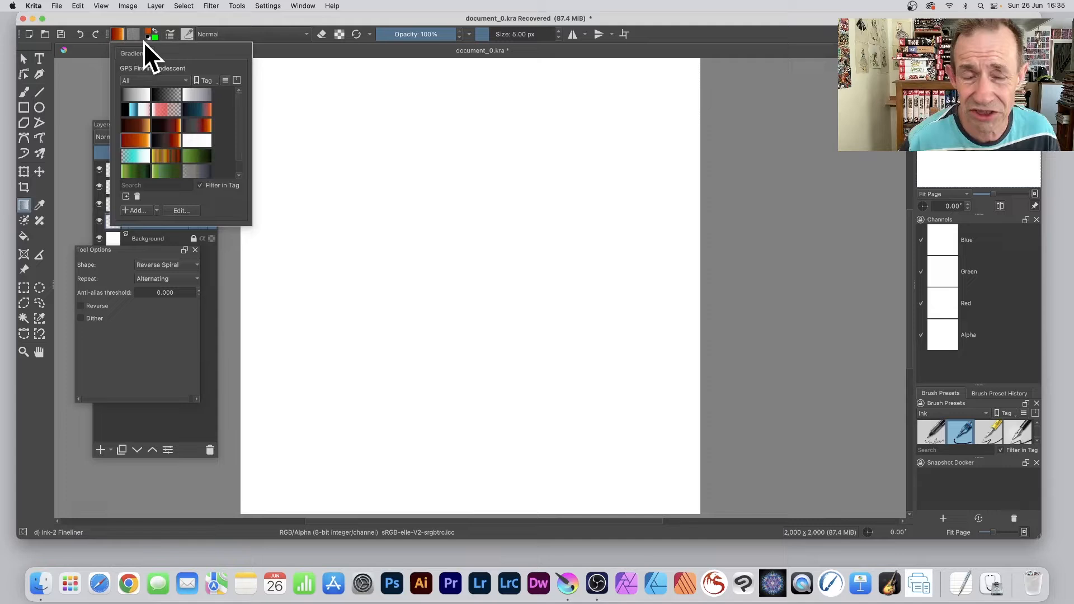
{"action": "mouse_move", "coordinate": [136, 125]}
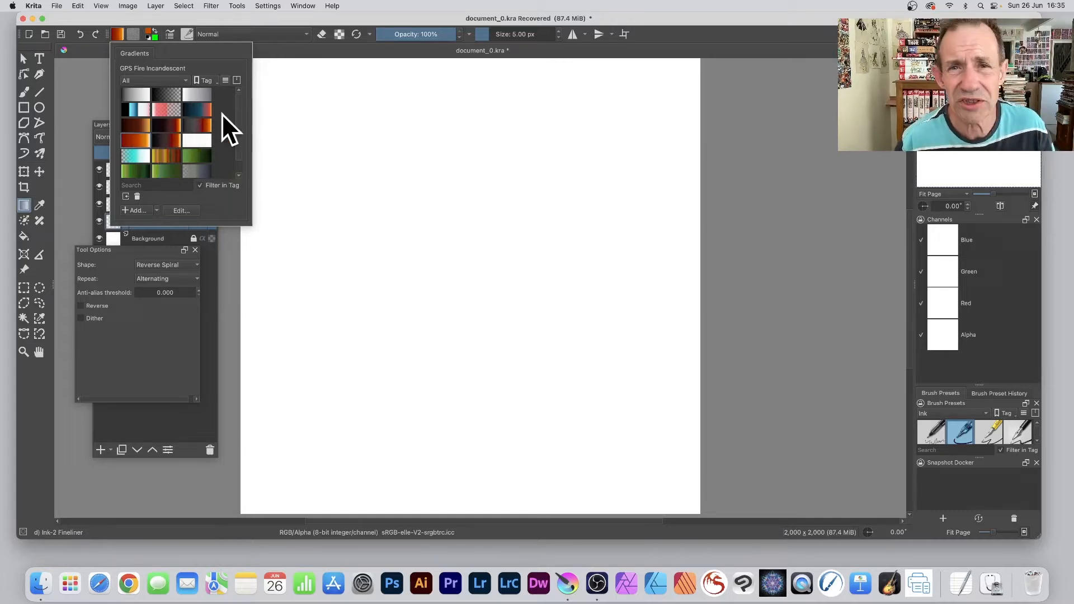
{"action": "mouse_move", "coordinate": [139, 154]}
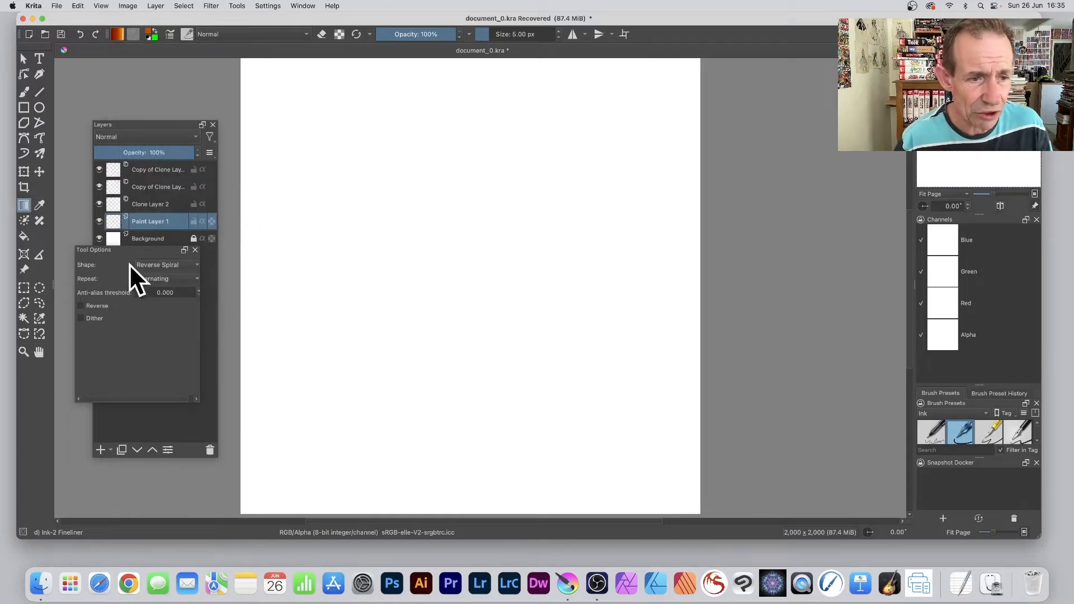
Set the gradient shape to Reverse Spiral and choose its repeat mode in Tool Options
{"action": "left_click", "coordinate": [162, 264]}
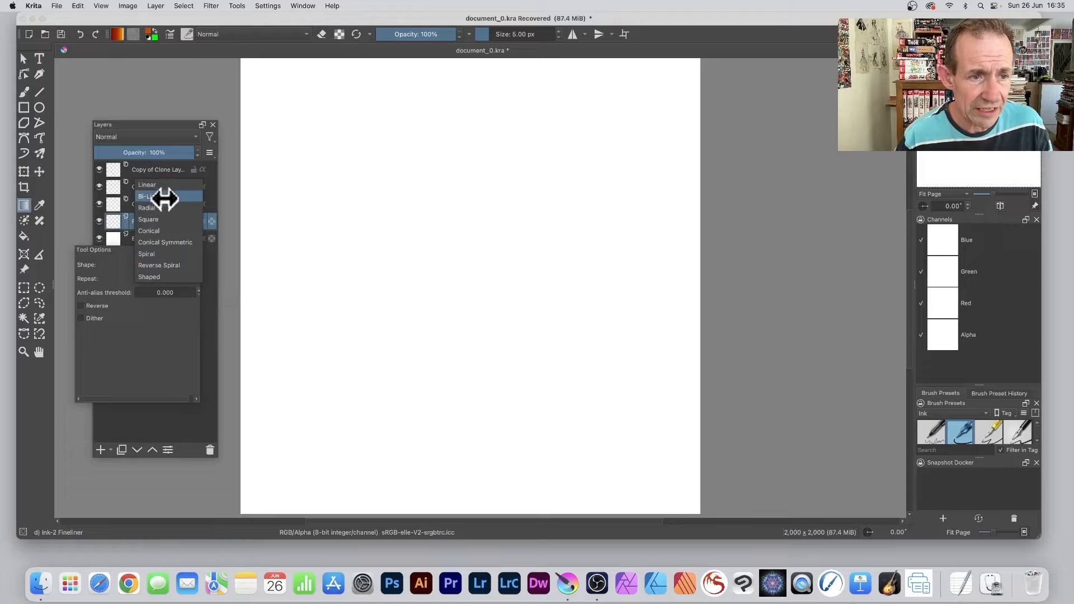
{"action": "mouse_move", "coordinate": [162, 254]}
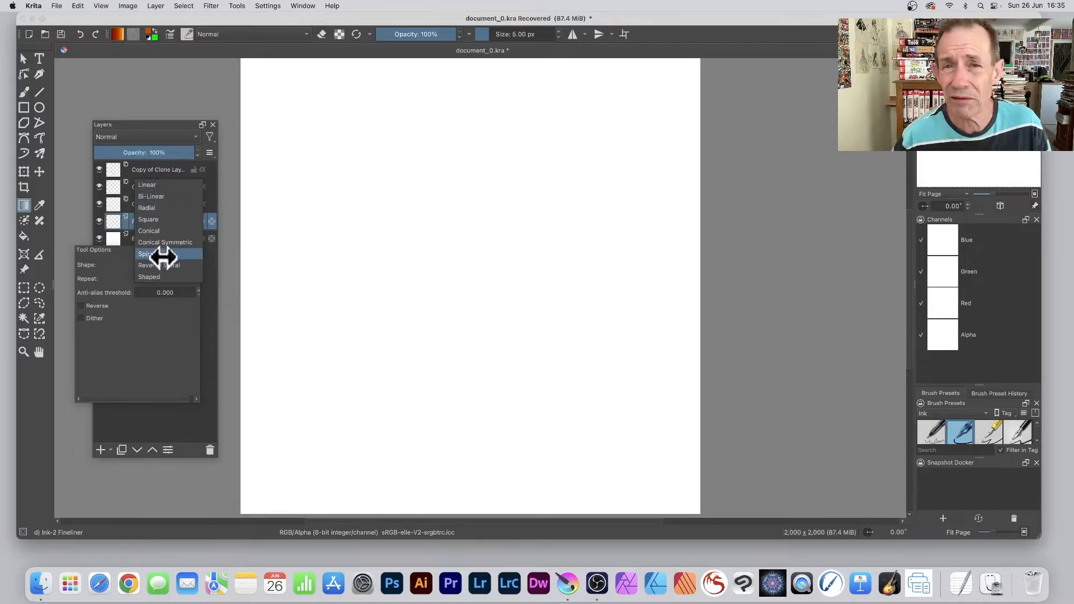
{"action": "mouse_move", "coordinate": [162, 265]}
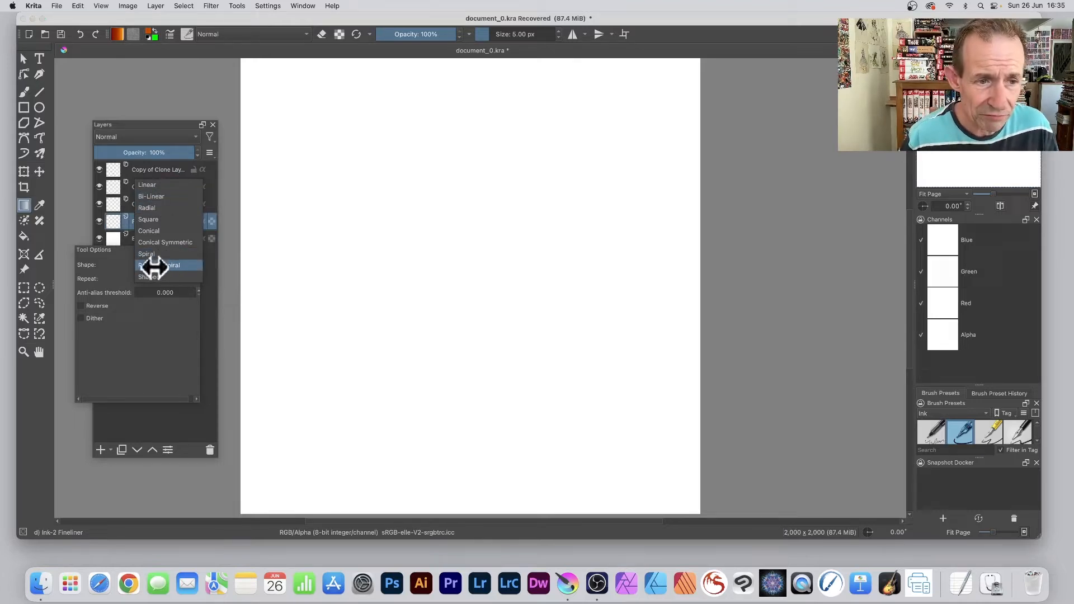
{"action": "left_click", "coordinate": [162, 265]}
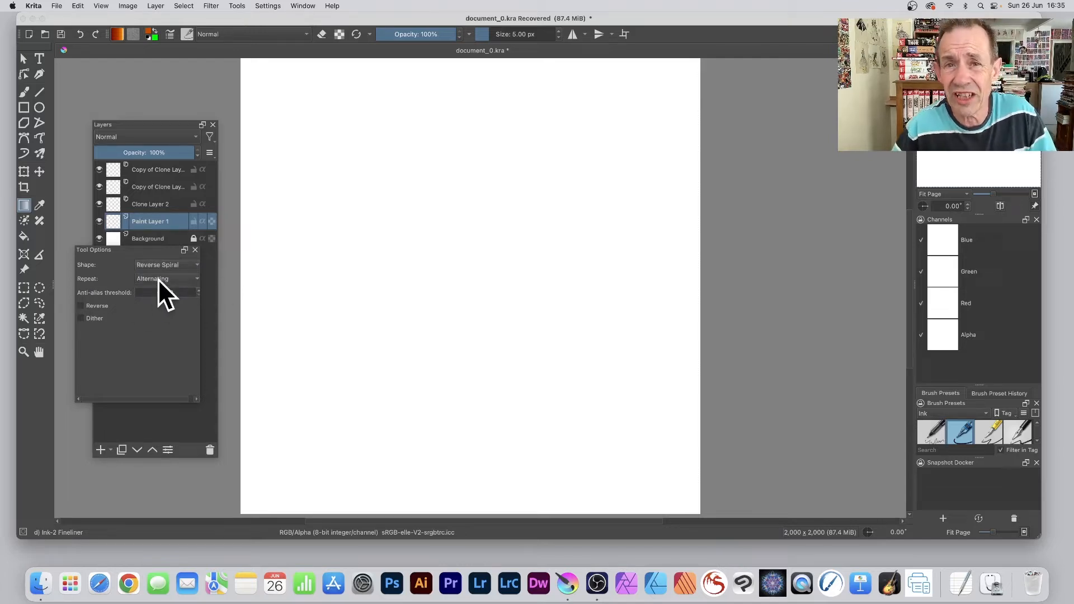
{"action": "left_click", "coordinate": [165, 279]}
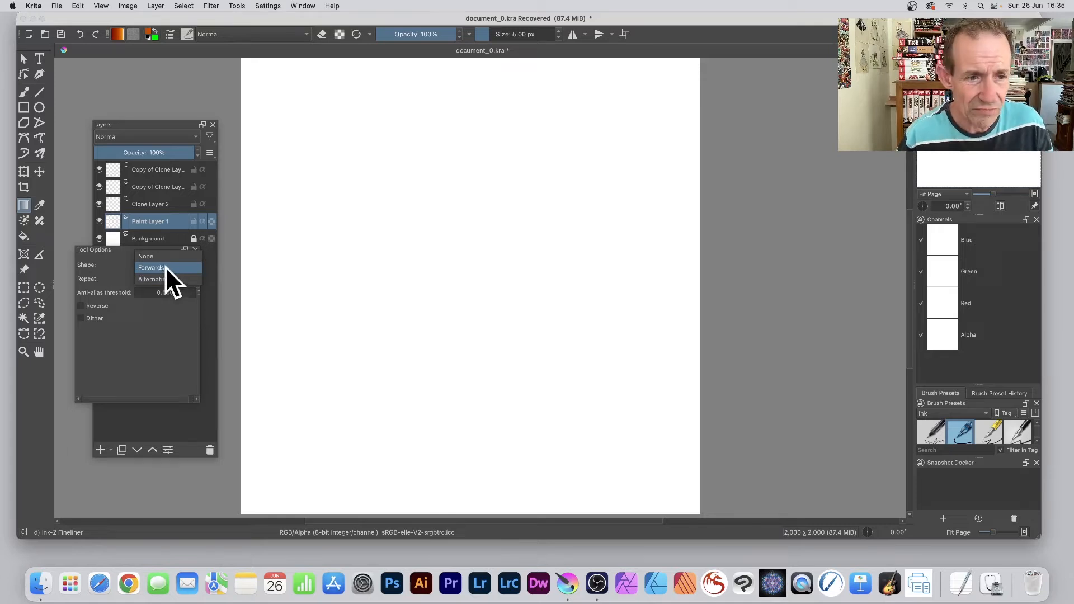
{"action": "left_click", "coordinate": [162, 279]}
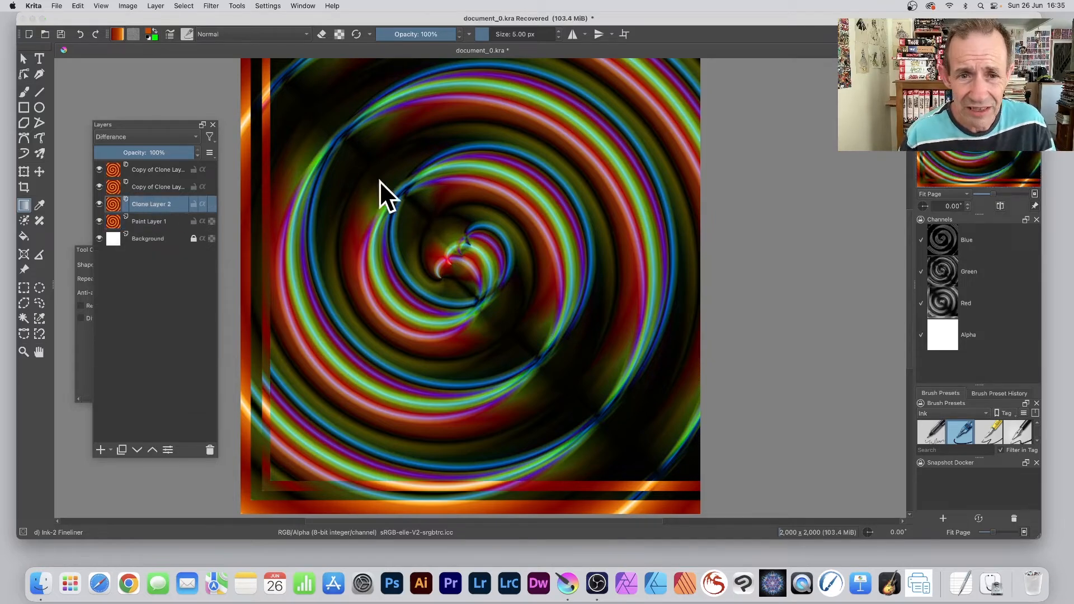
{"action": "mouse_move", "coordinate": [38, 172]}
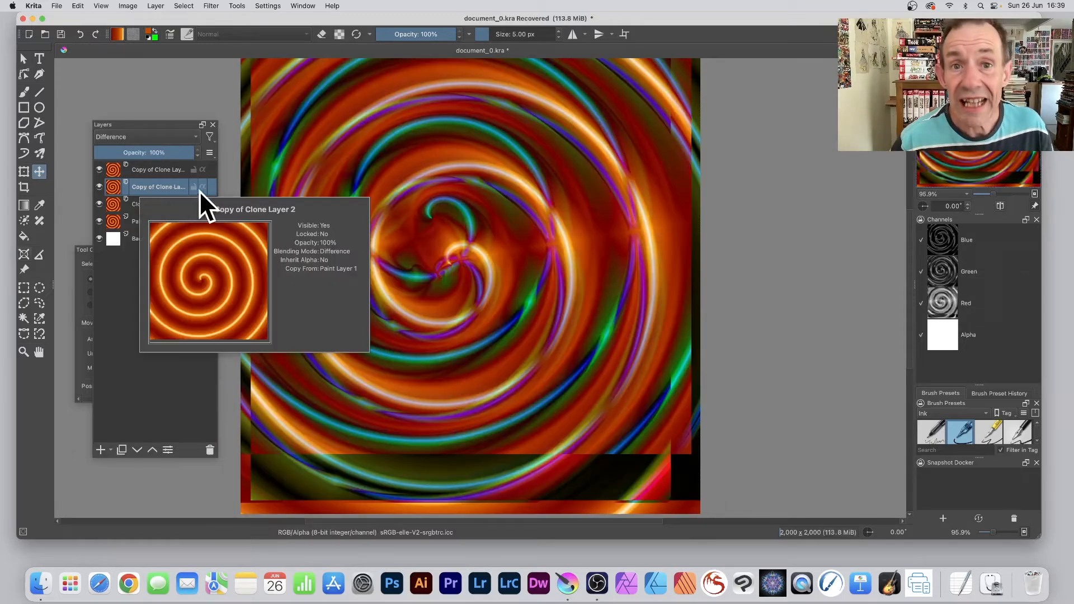
{"action": "mouse_move", "coordinate": [199, 210]}
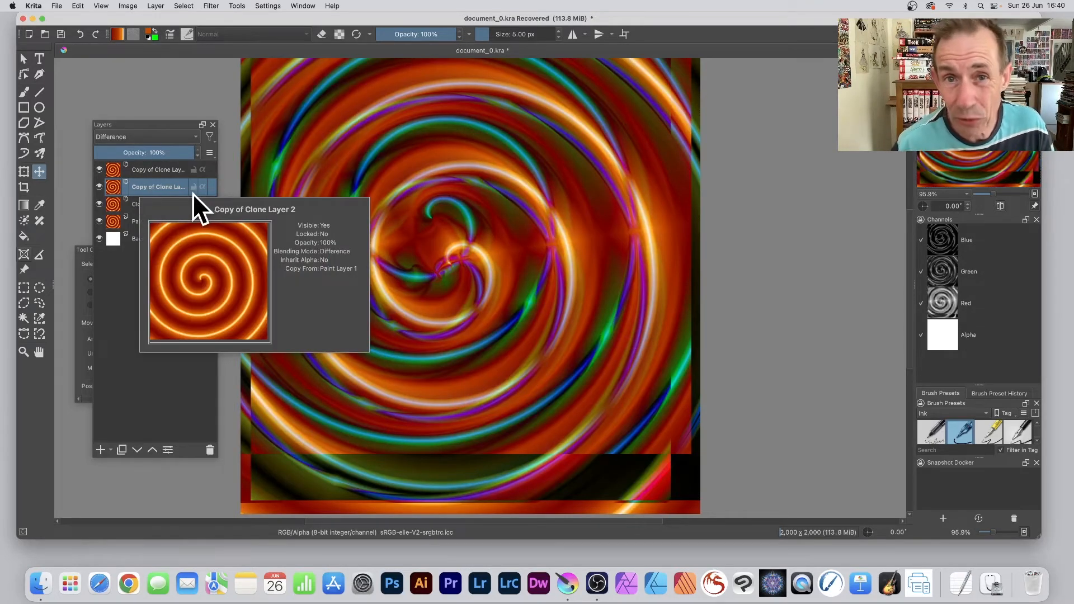
Convert the copied clone layer into an ordinary paint layer via Layer > Convert
{"action": "left_click", "coordinate": [155, 6]}
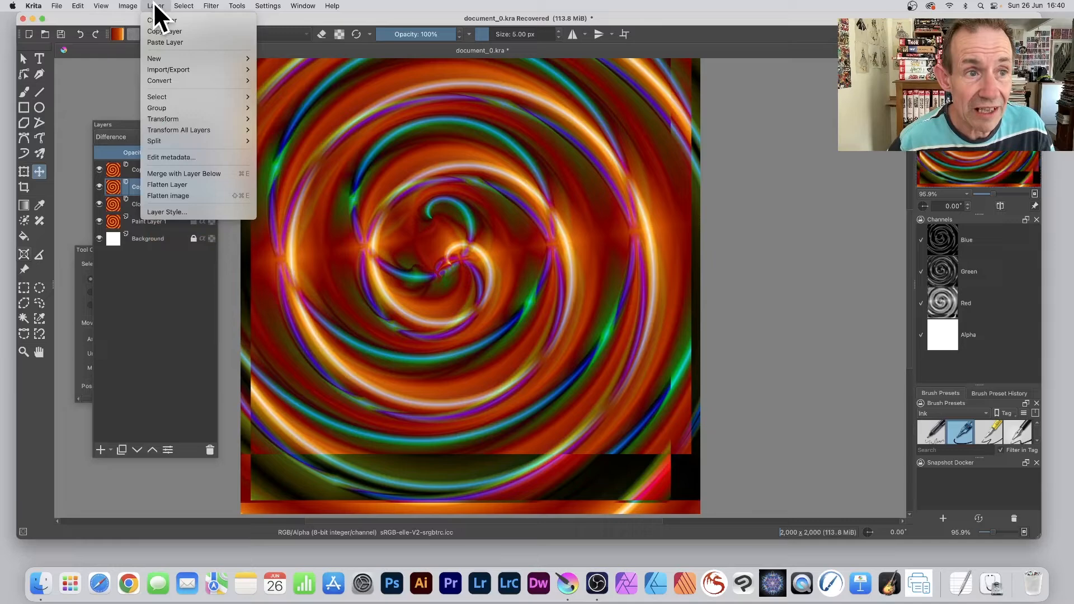
{"action": "mouse_move", "coordinate": [159, 81]}
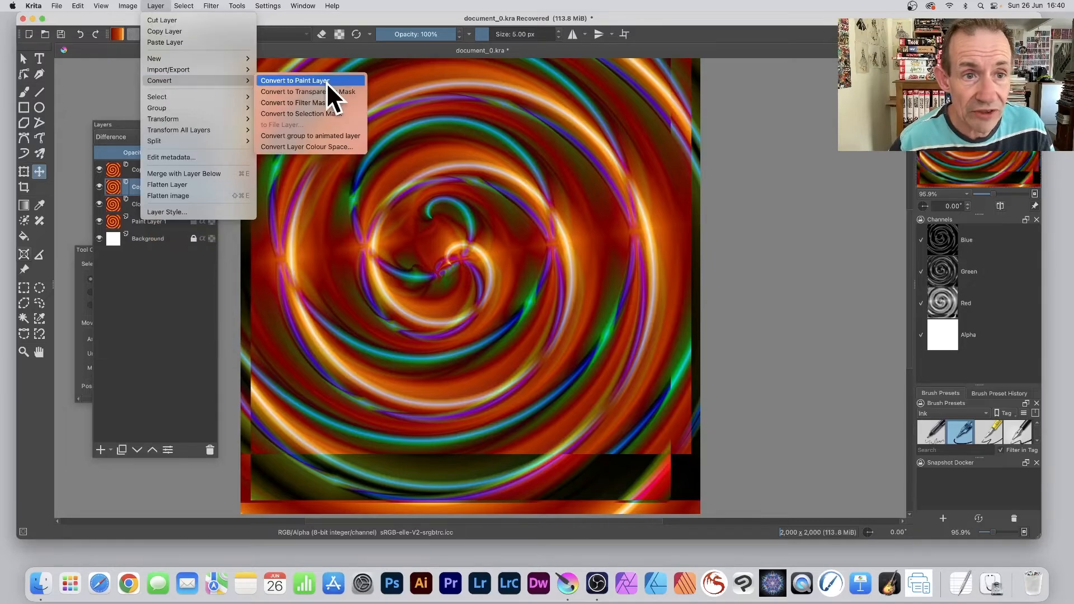
{"action": "left_click", "coordinate": [295, 80]}
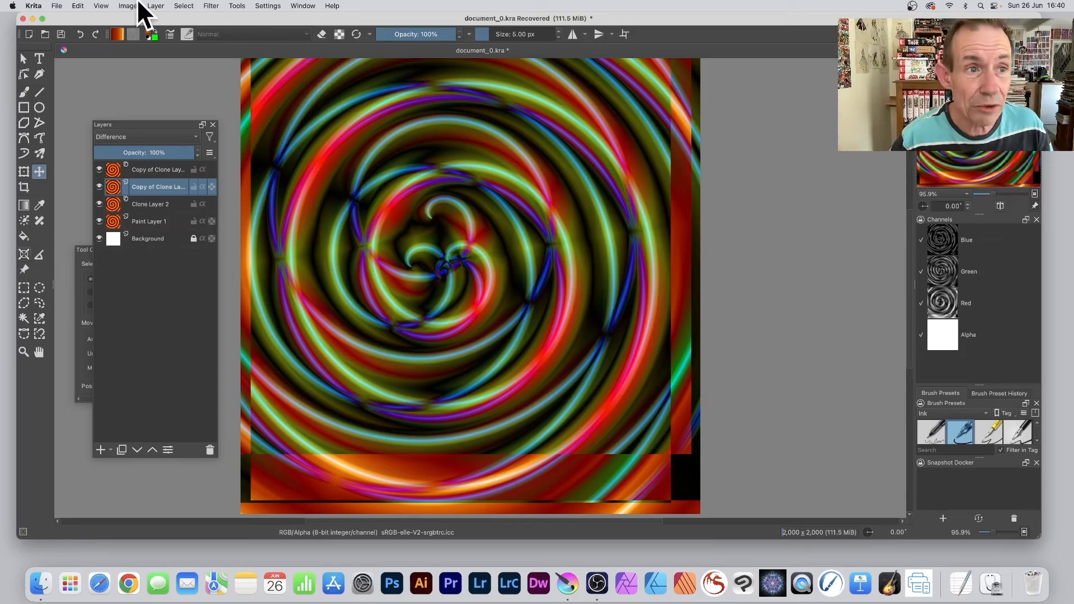
Flatten the whole layer stack into one merged spiral image
{"action": "left_click", "coordinate": [152, 6]}
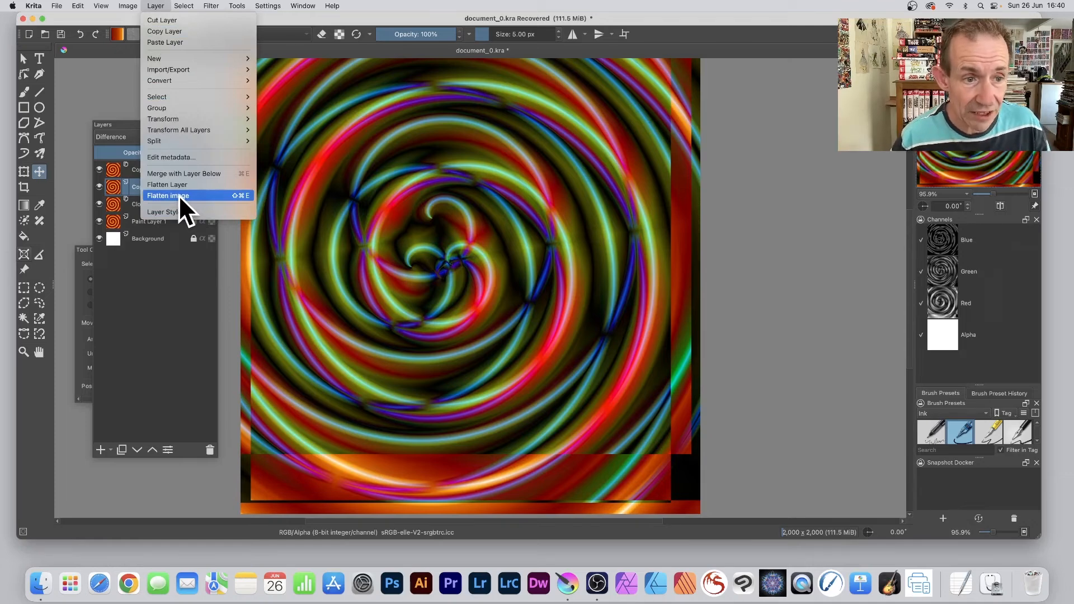
{"action": "left_click", "coordinate": [168, 195]}
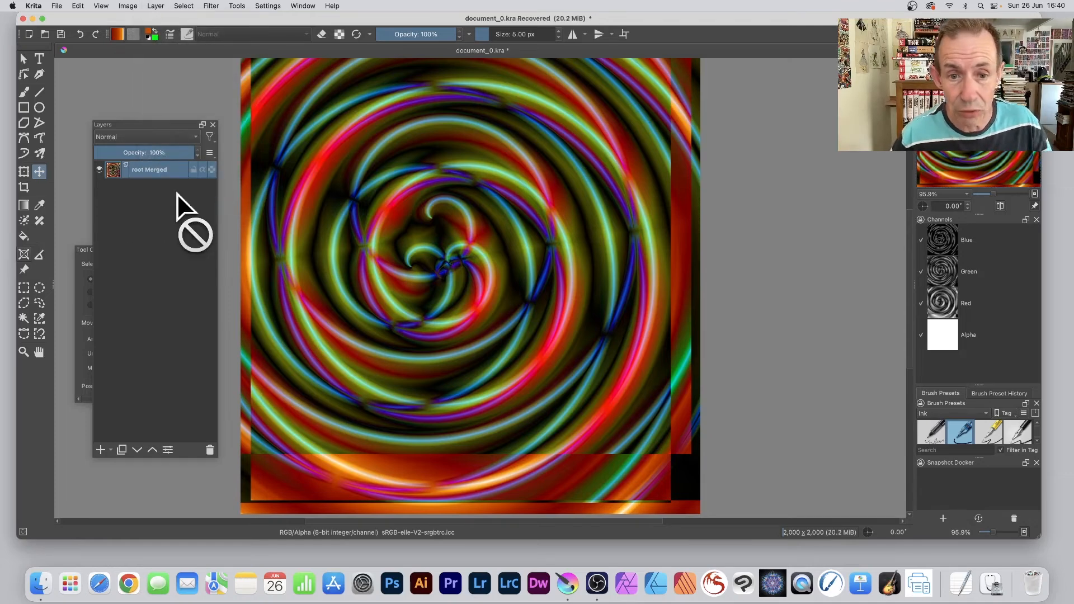
{"action": "mouse_move", "coordinate": [684, 184]}
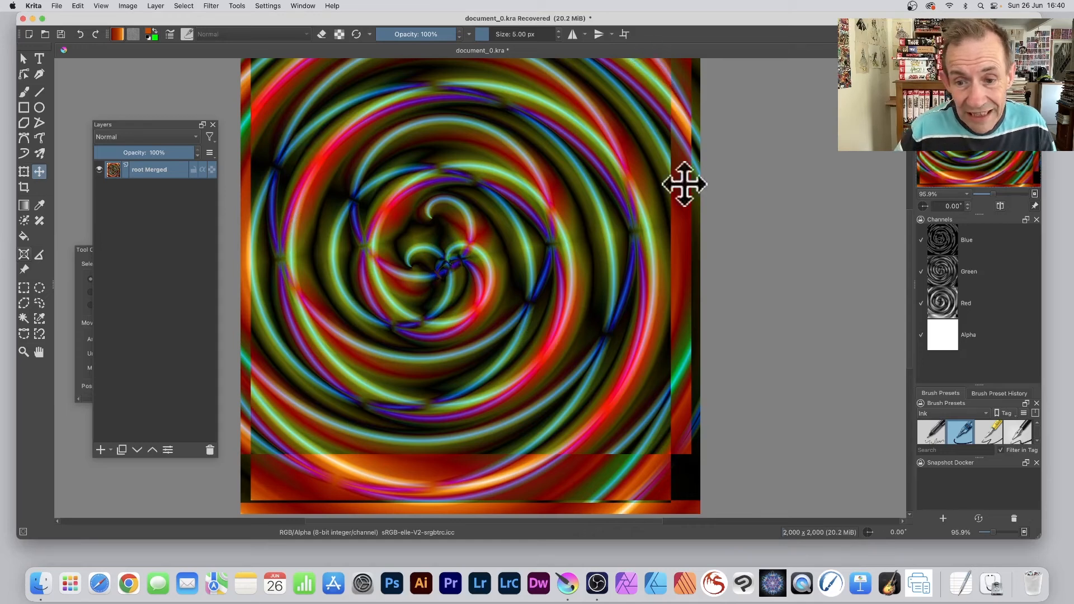
{"action": "mouse_move", "coordinate": [284, 307]}
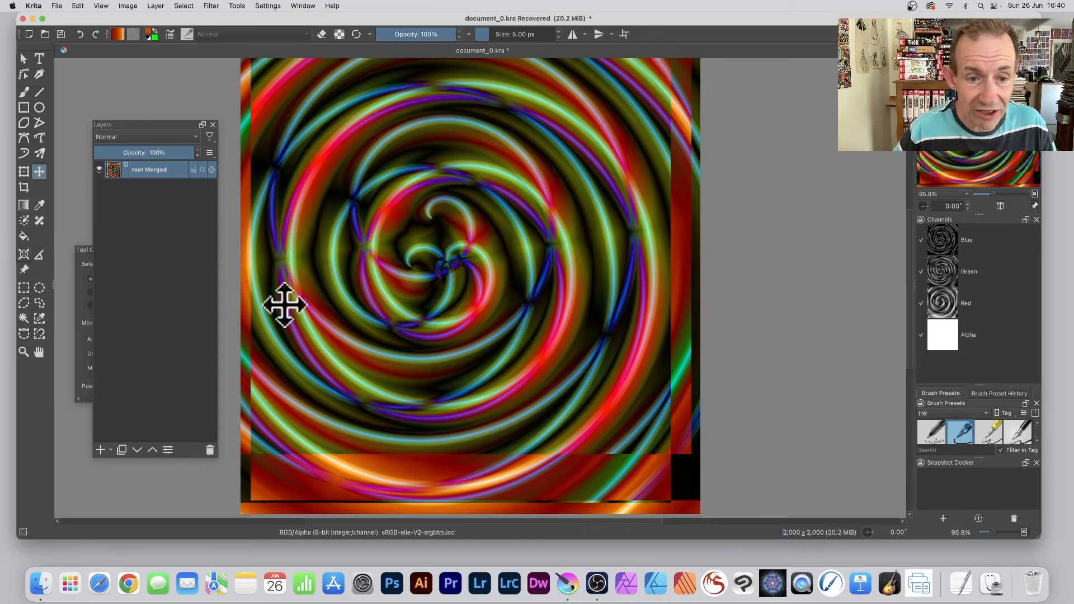
{"action": "mouse_move", "coordinate": [432, 176]}
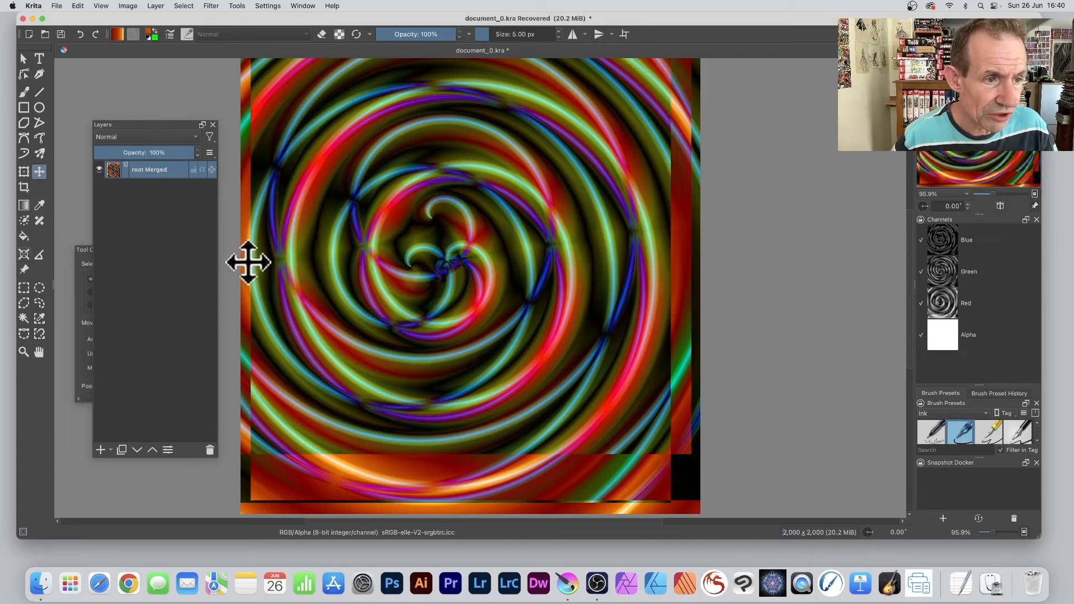
With the Crop tool, drag a crop frame around the central spirals, excluding the uneven borders
{"action": "left_click", "coordinate": [24, 188]}
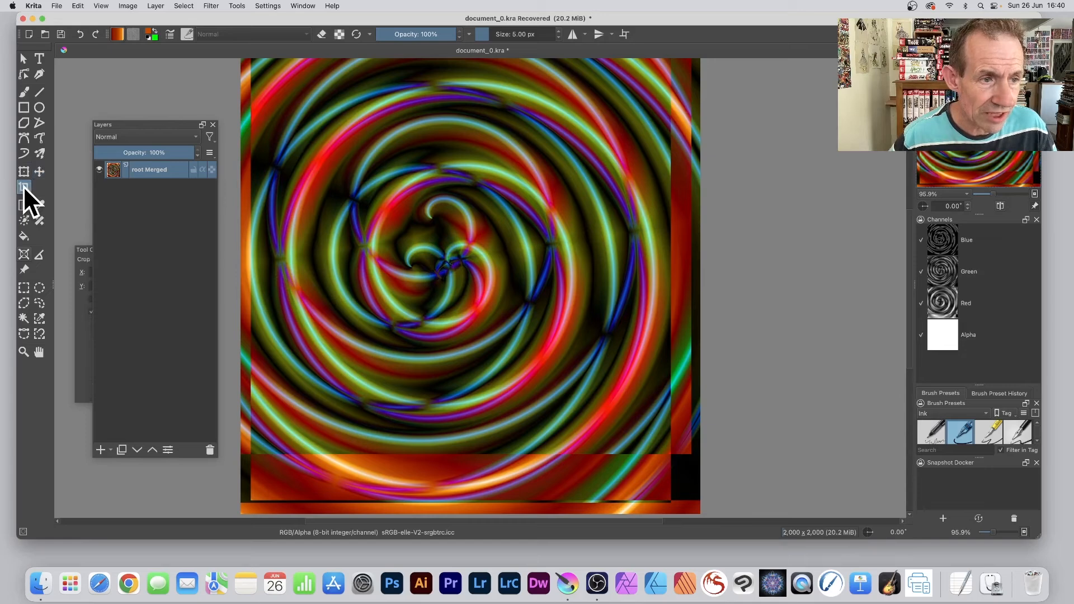
{"action": "left_click_drag", "start_coordinate": [274, 98], "coordinate": [459, 313]}
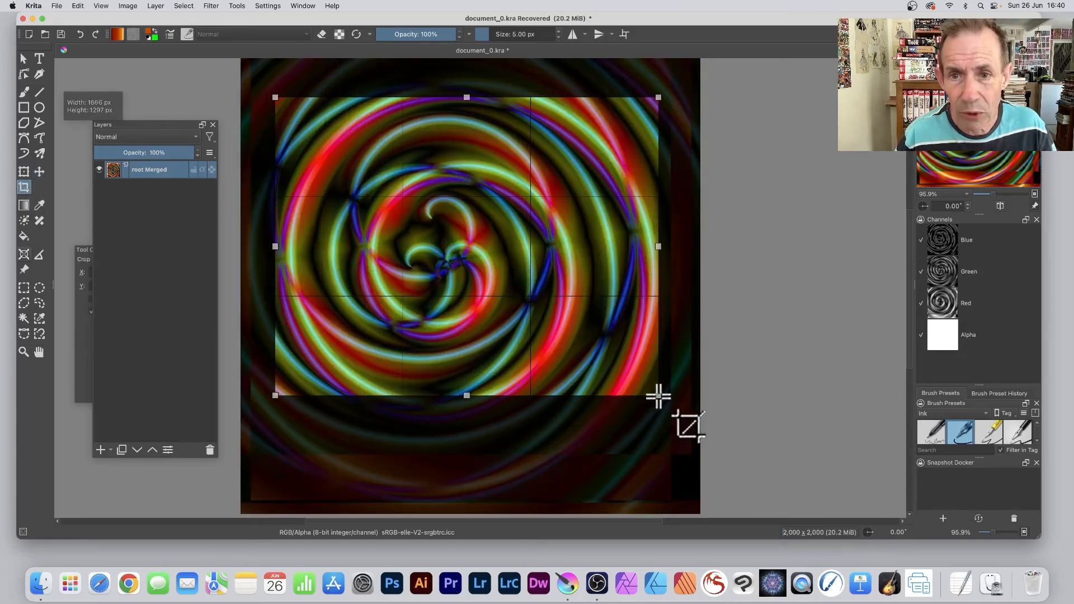
{"action": "mouse_move", "coordinate": [657, 396]}
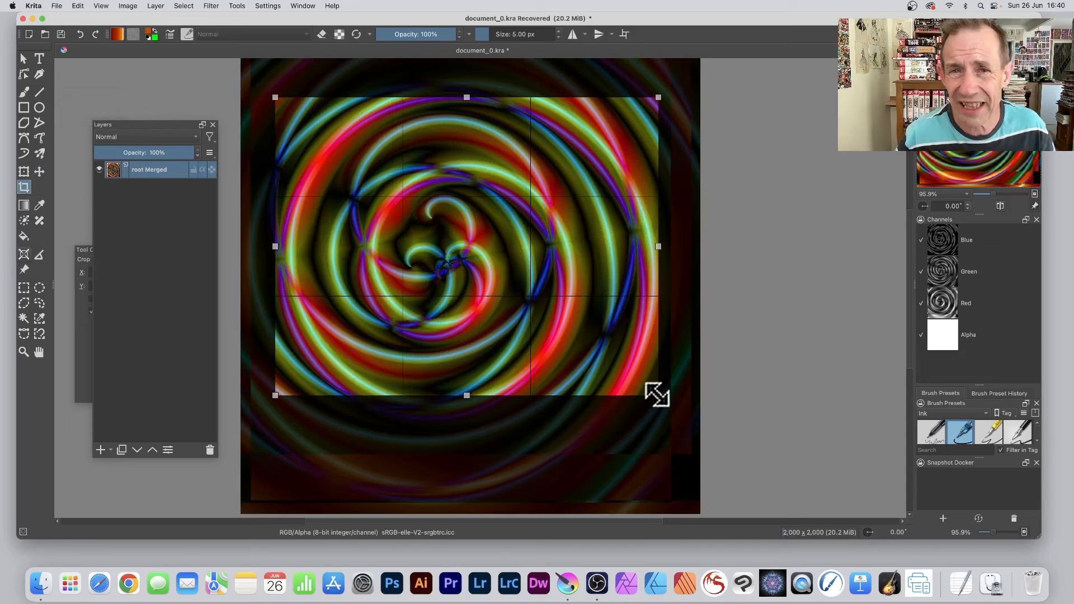